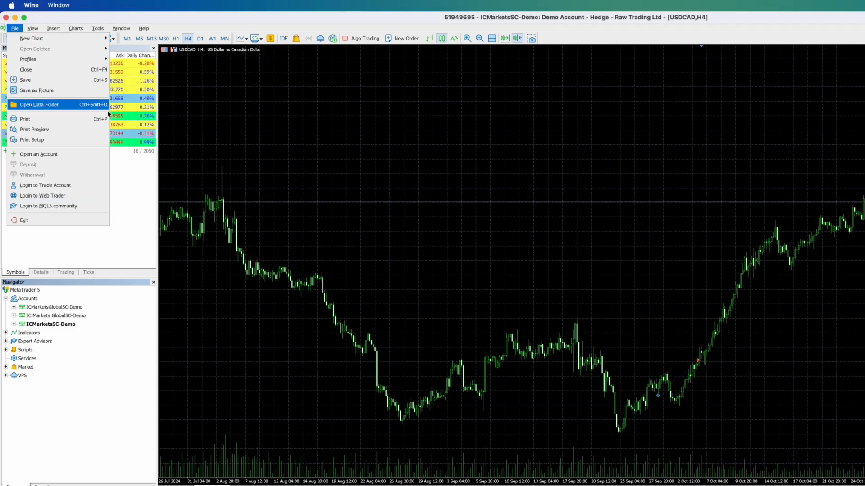
{"action": "mouse_move", "coordinate": [38, 154]}
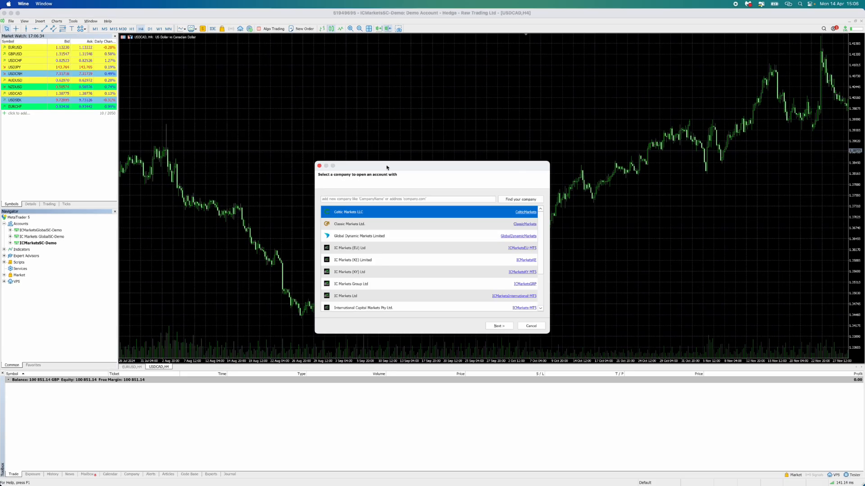
Select MetaQuotes Ltd. from the company list for the new account
{"action": "left_click_drag", "start_coordinate": [386, 168], "coordinate": [384, 137]}
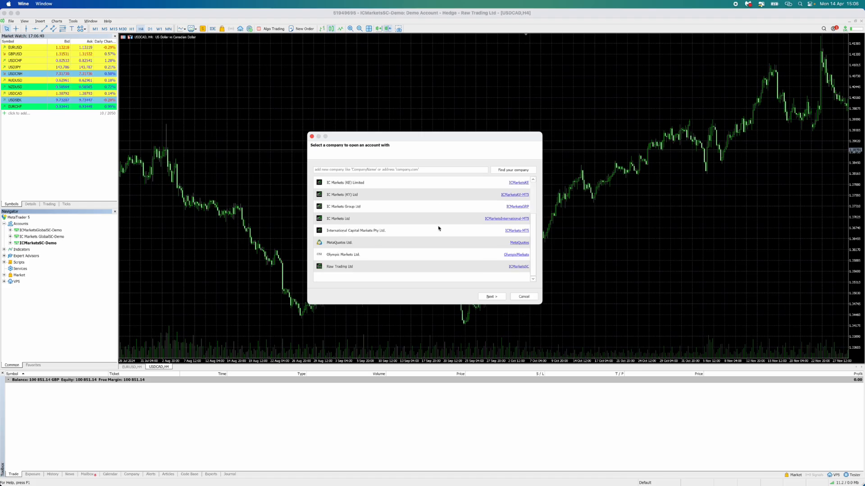
{"action": "mouse_move", "coordinate": [344, 247]}
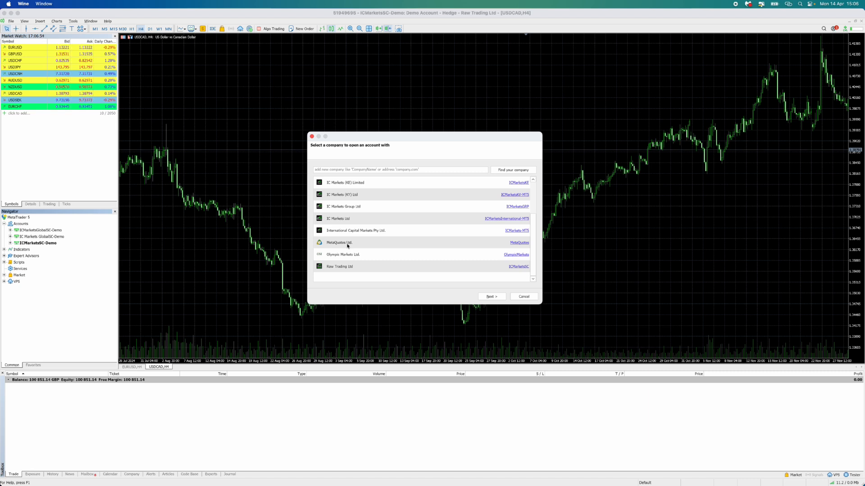
{"action": "left_click", "coordinate": [339, 243]}
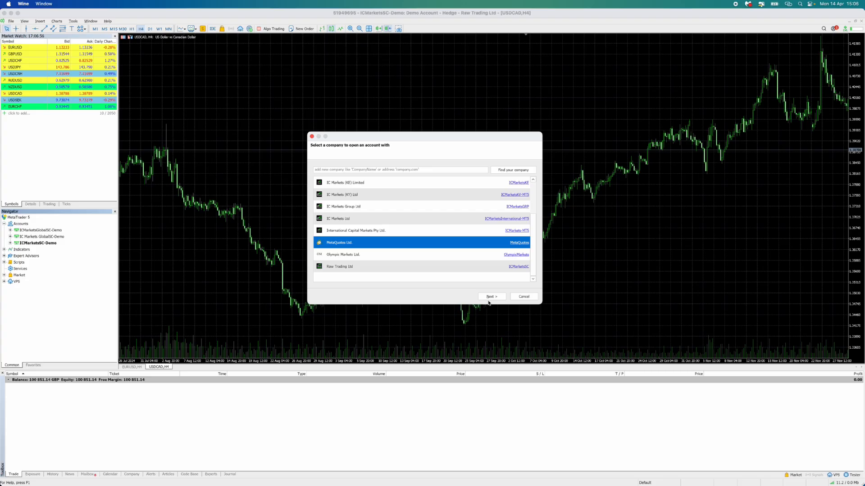
Advance with 'Open a demo account' selected as the account type
{"action": "left_click", "coordinate": [490, 296]}
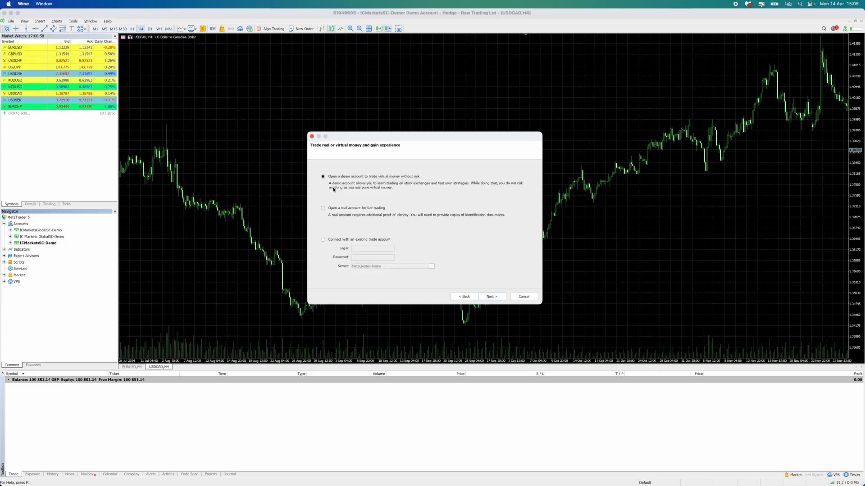
{"action": "mouse_move", "coordinate": [388, 181]}
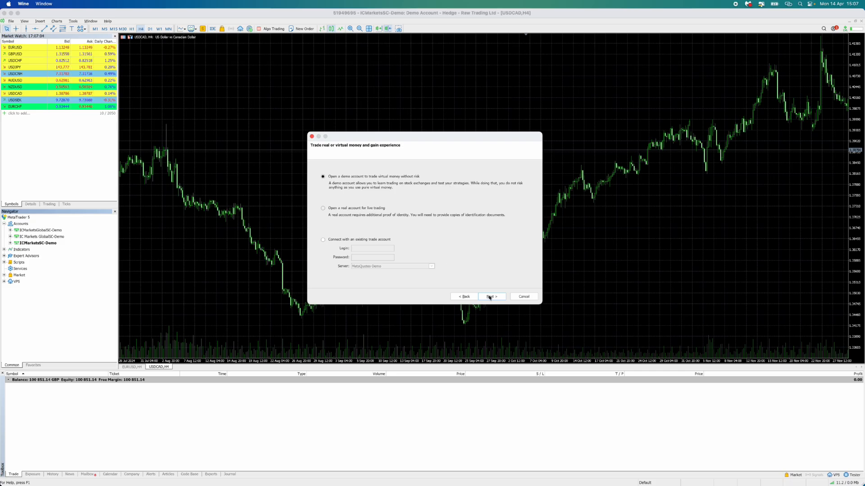
Fill the demo form with a 100000 GBP deposit, 1:100 leverage, terms agreed
{"action": "left_click", "coordinate": [490, 297]}
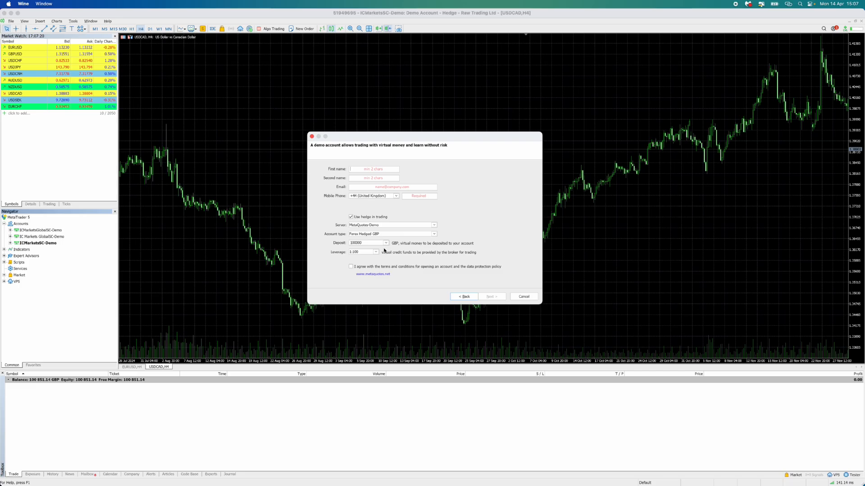
{"action": "left_click", "coordinate": [385, 243]}
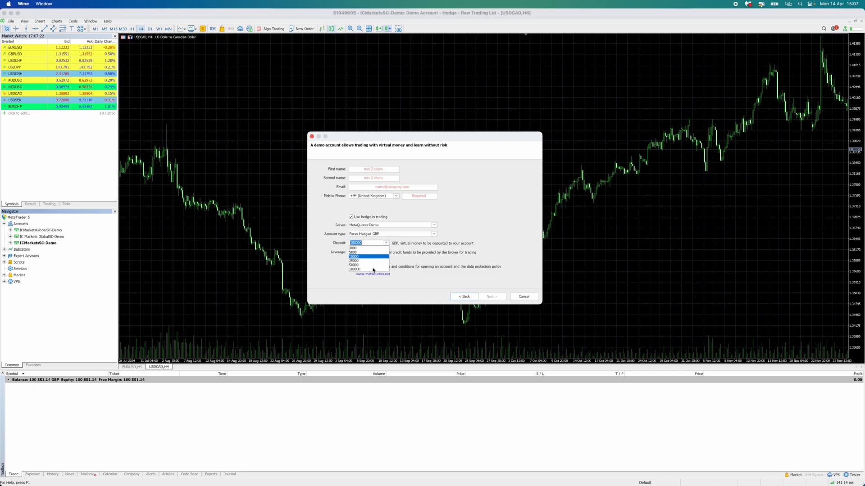
{"action": "left_click", "coordinate": [375, 252]}
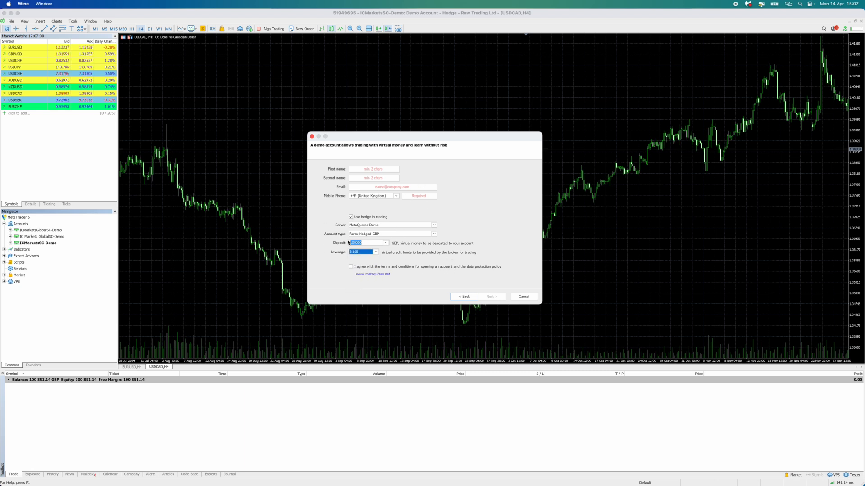
{"action": "left_click", "coordinate": [350, 266]}
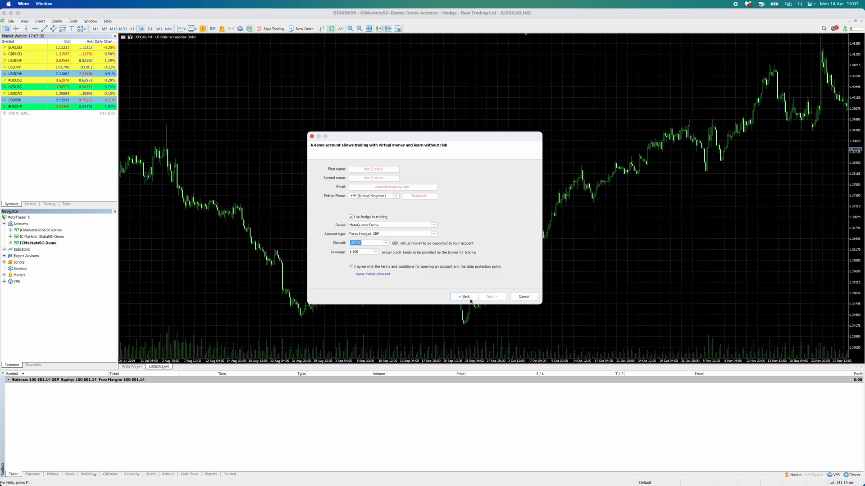